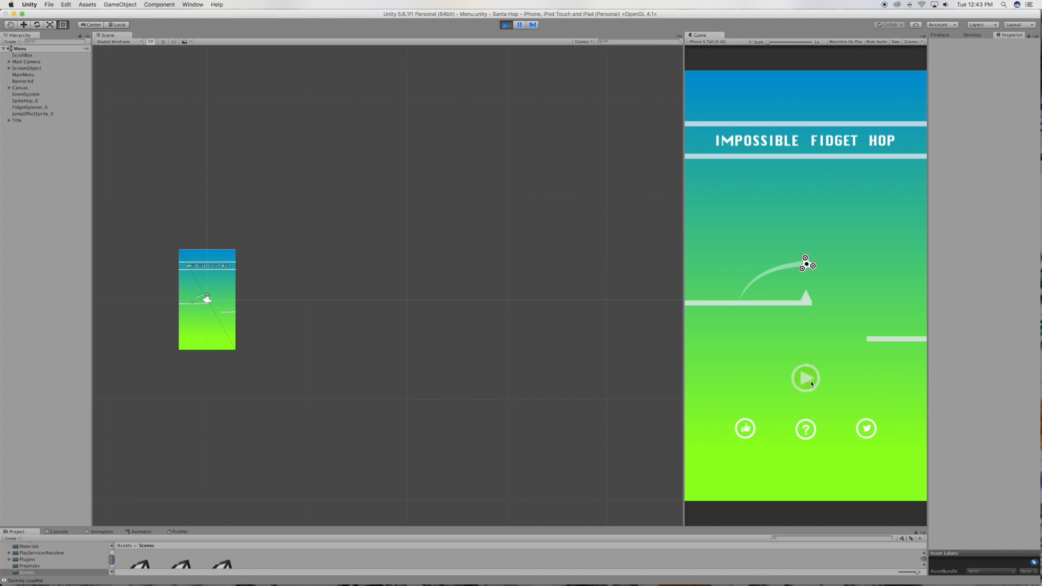
Step: Press the main menu's play button in the Game view to load LevelOne at score 0
left_click(805, 377)
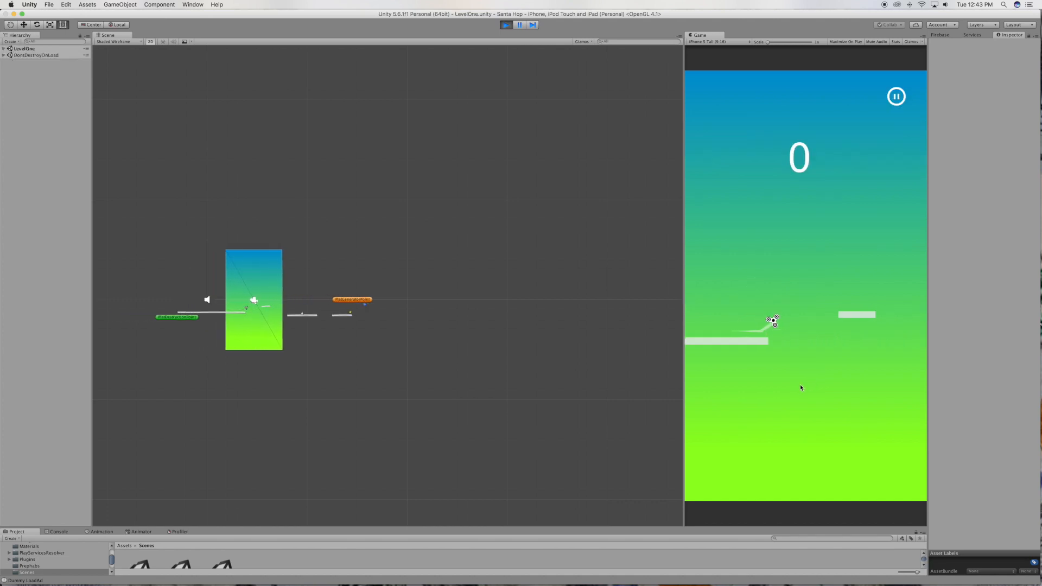